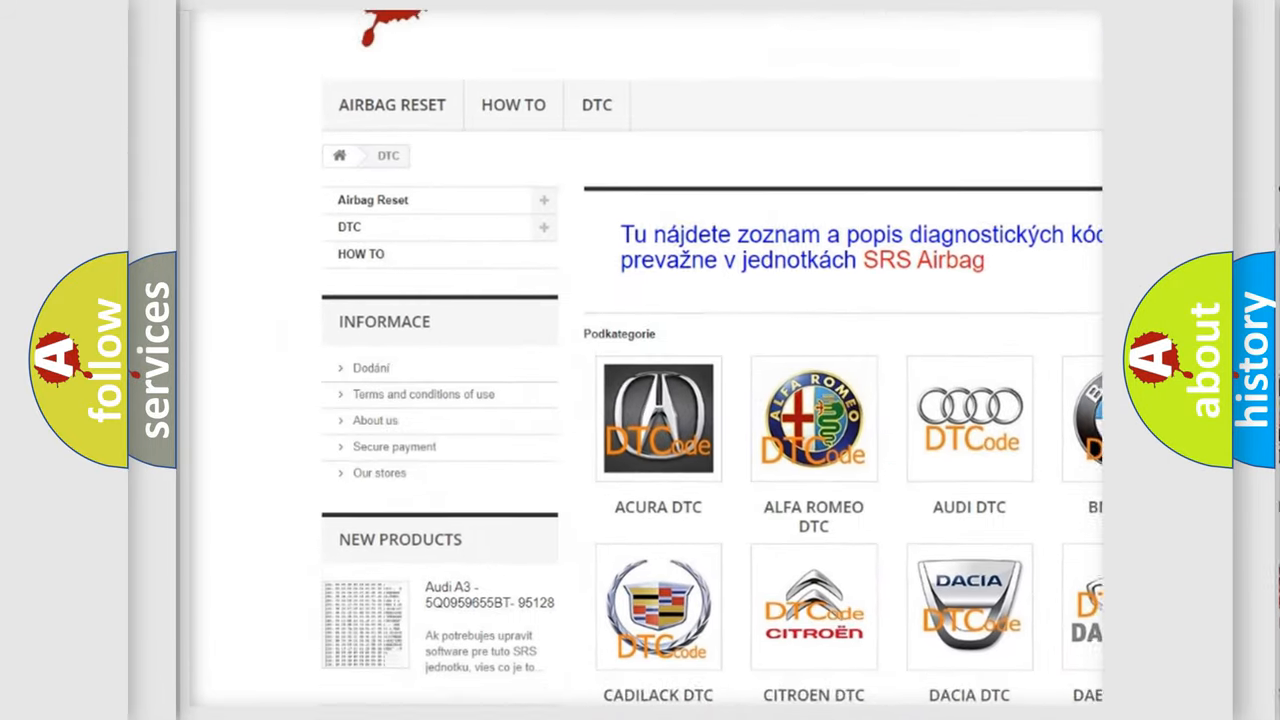
Step: Advance the Volkswagen P0381 slide to reveal Cause: intermittent-condition testing, wiring and connector repairs
{"action": "scroll", "scroll_direction": "down", "scroll_amount": 3}
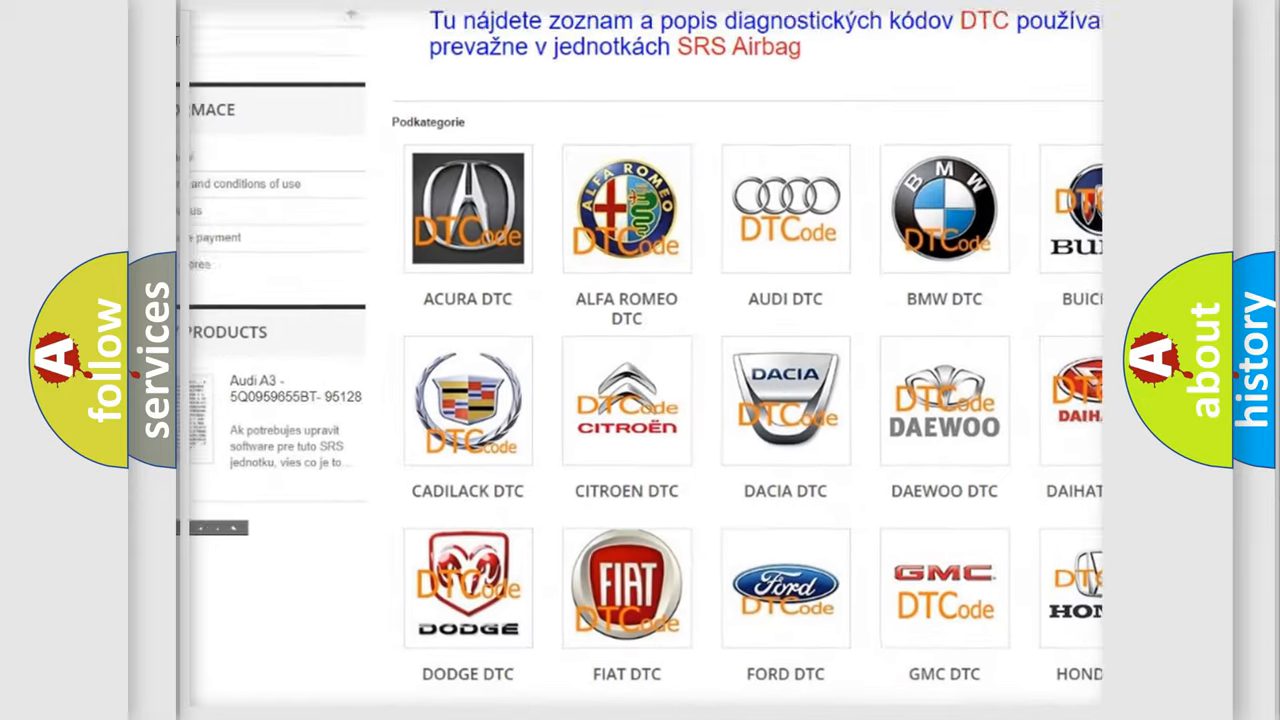
{"action": "scroll", "scroll_direction": "down", "scroll_amount": 3}
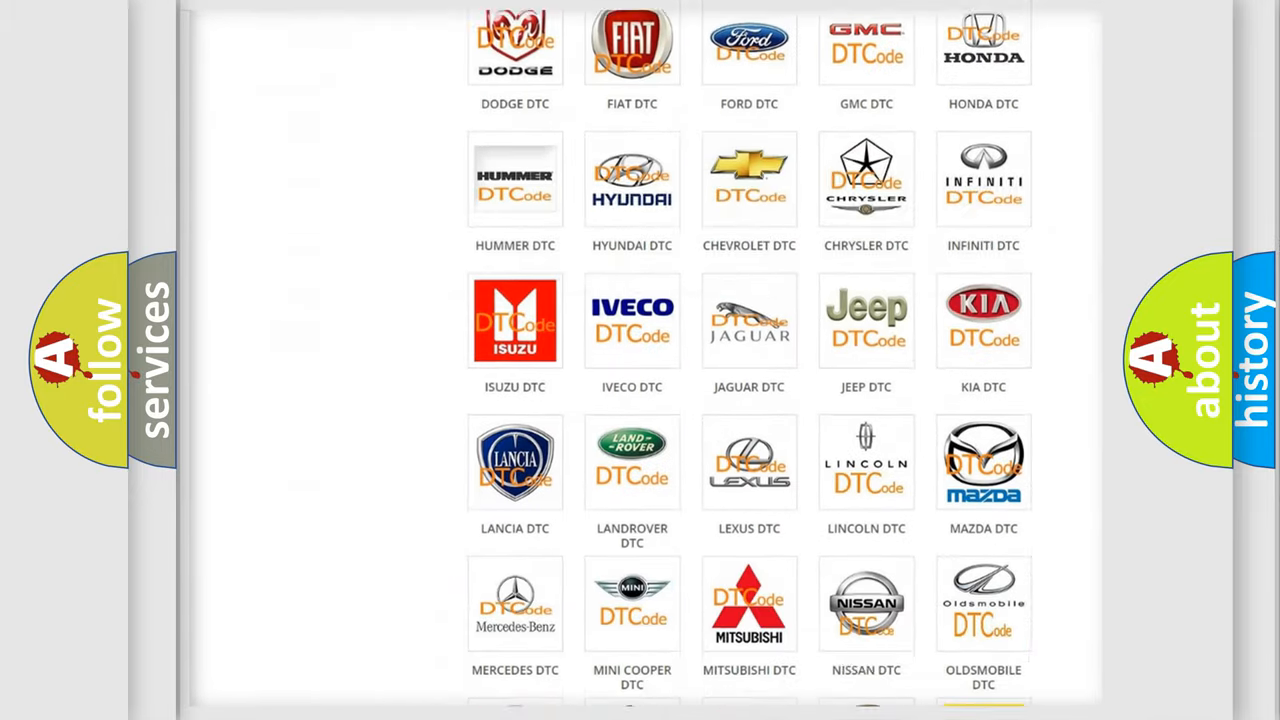
{"action": "scroll", "scroll_direction": "down", "scroll_amount": 3}
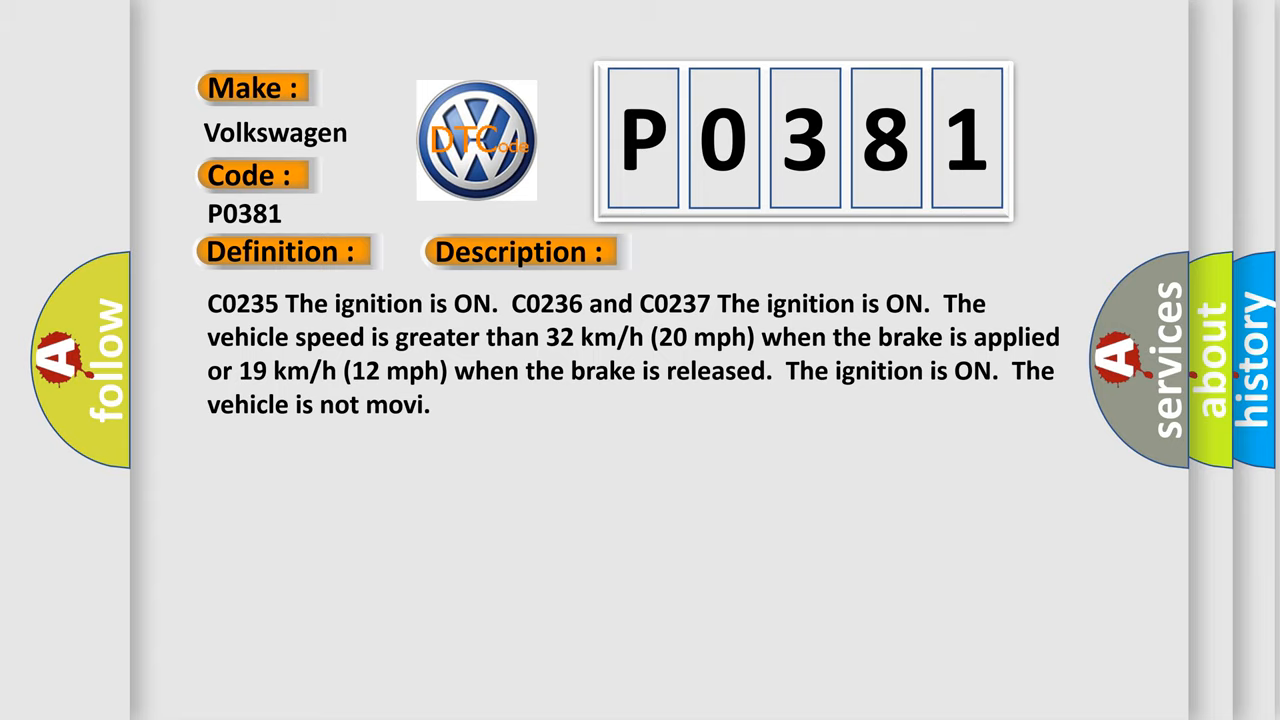
{"action": "left_click", "coordinate": [735, 250]}
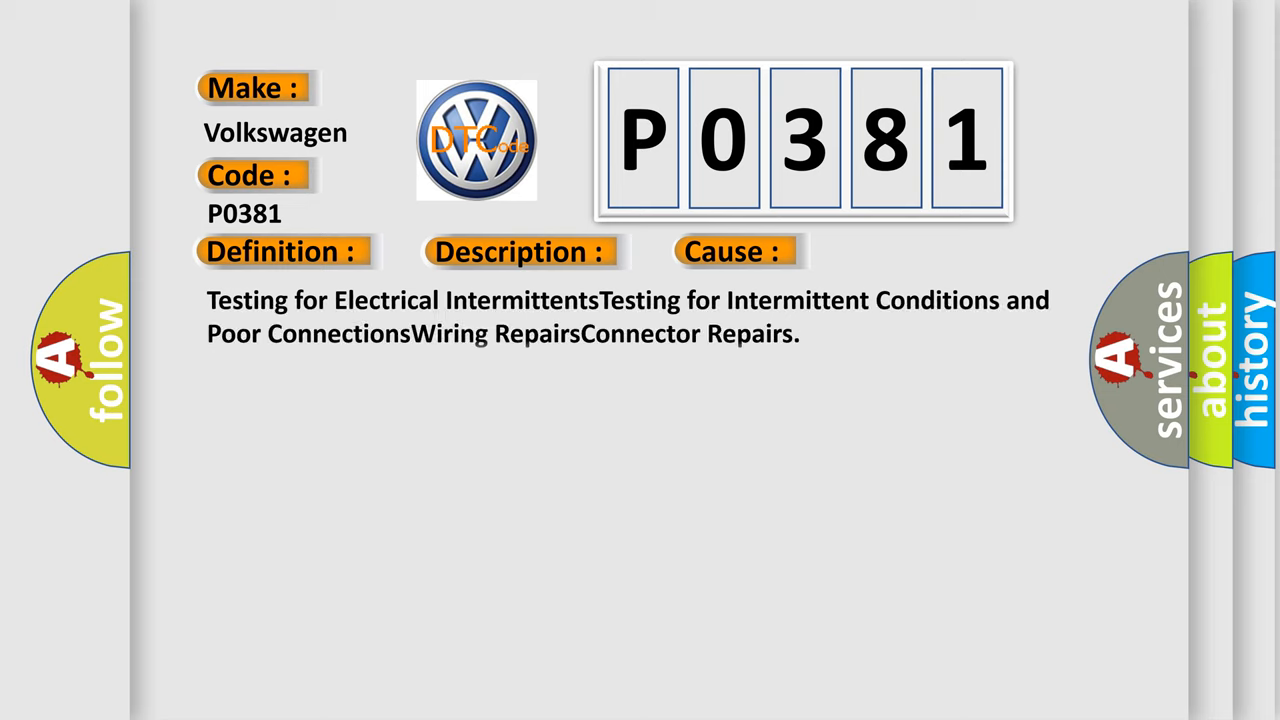